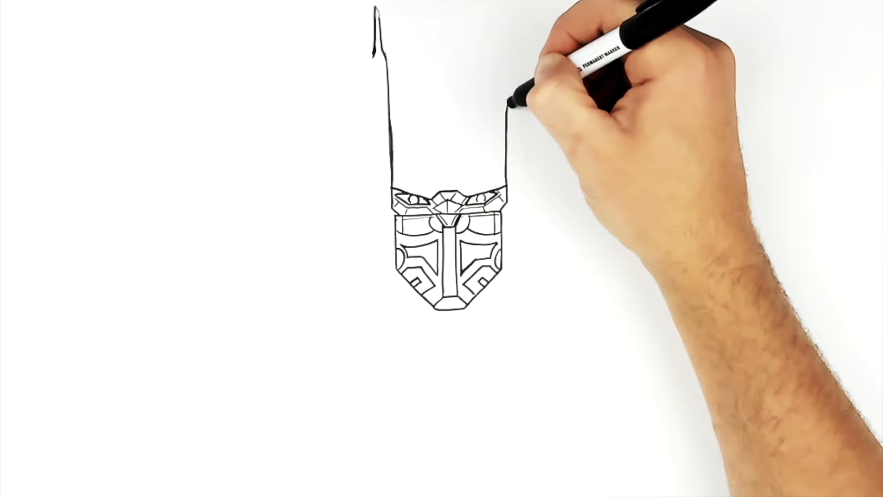
Step: Ink the robot's shoulders and upper arms, adding a tall exhaust stack on one shoulder
drag(519, 113, 510, 17)
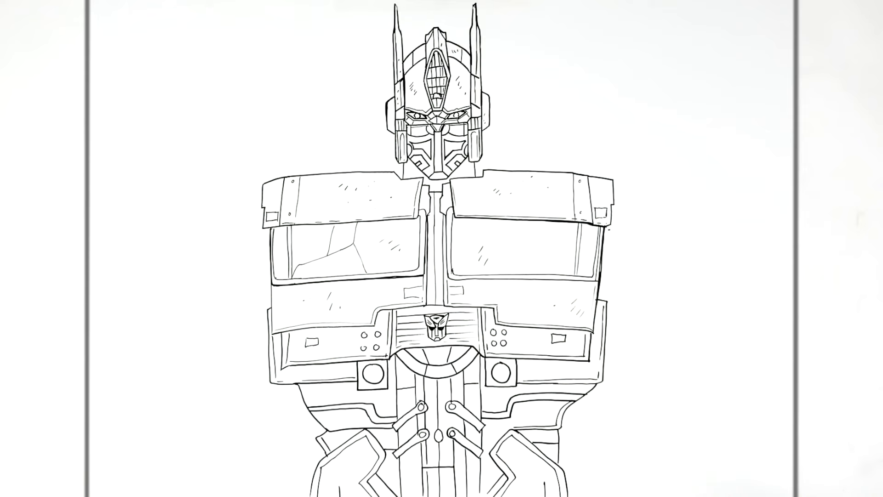
mouse_move(445, 371)
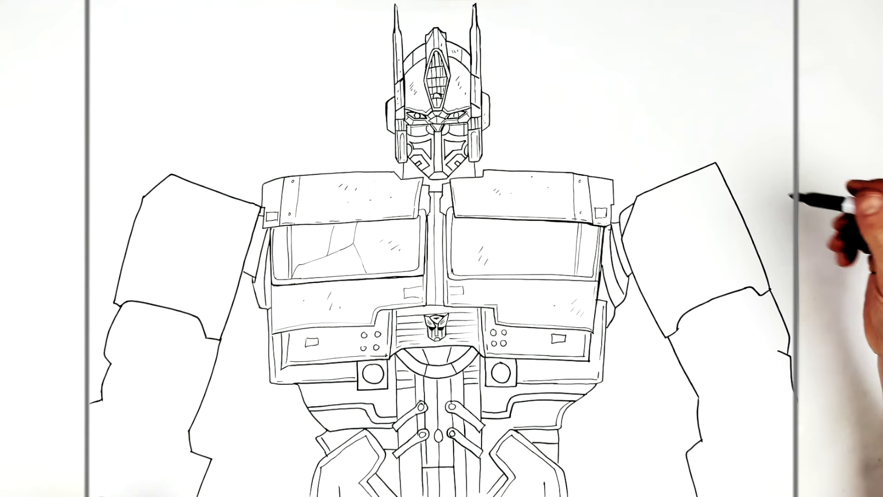
mouse_move(676, 168)
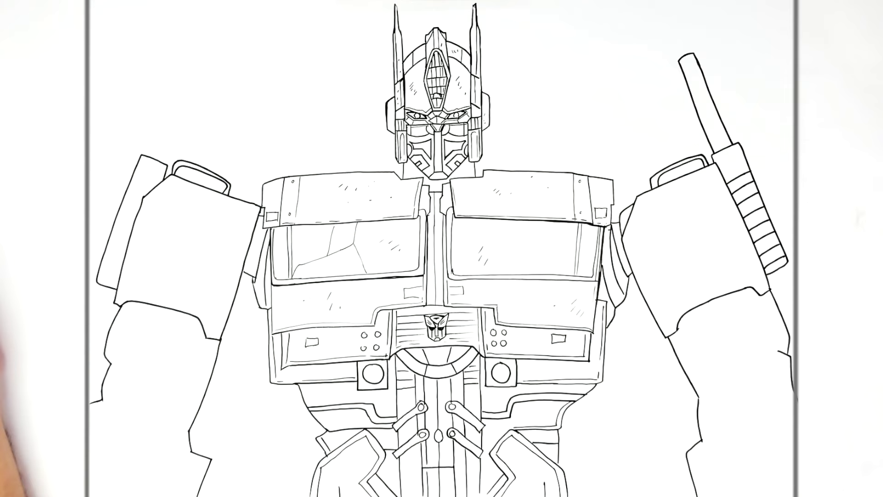
mouse_move(468, 158)
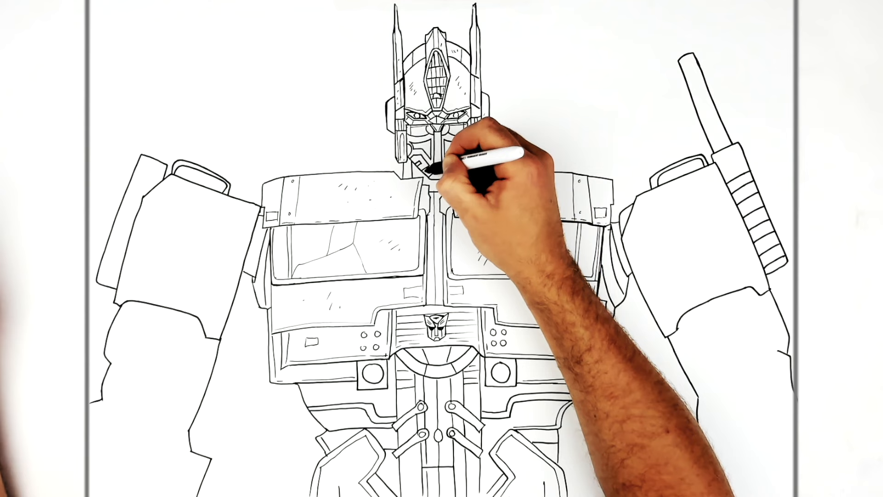